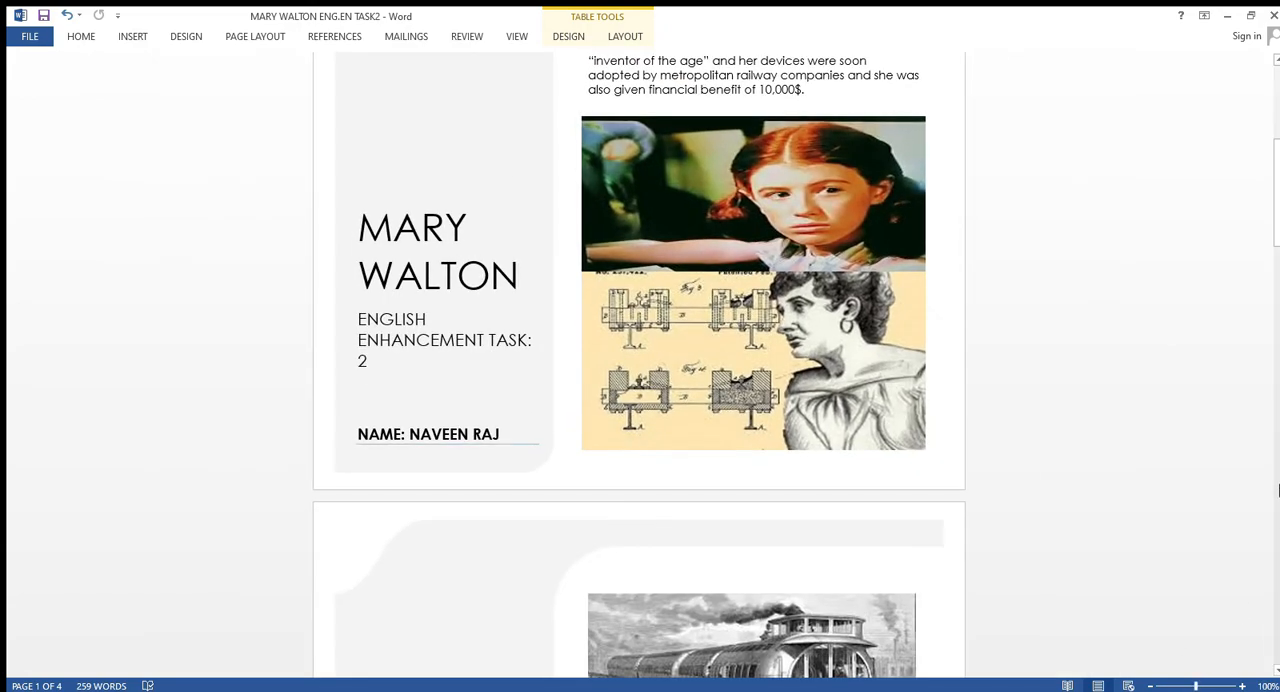
Zoom to about 156% and view page 1's Introduction paragraph and portrait.
{"action": "scroll", "scroll_direction": "down", "scroll_amount": 3}
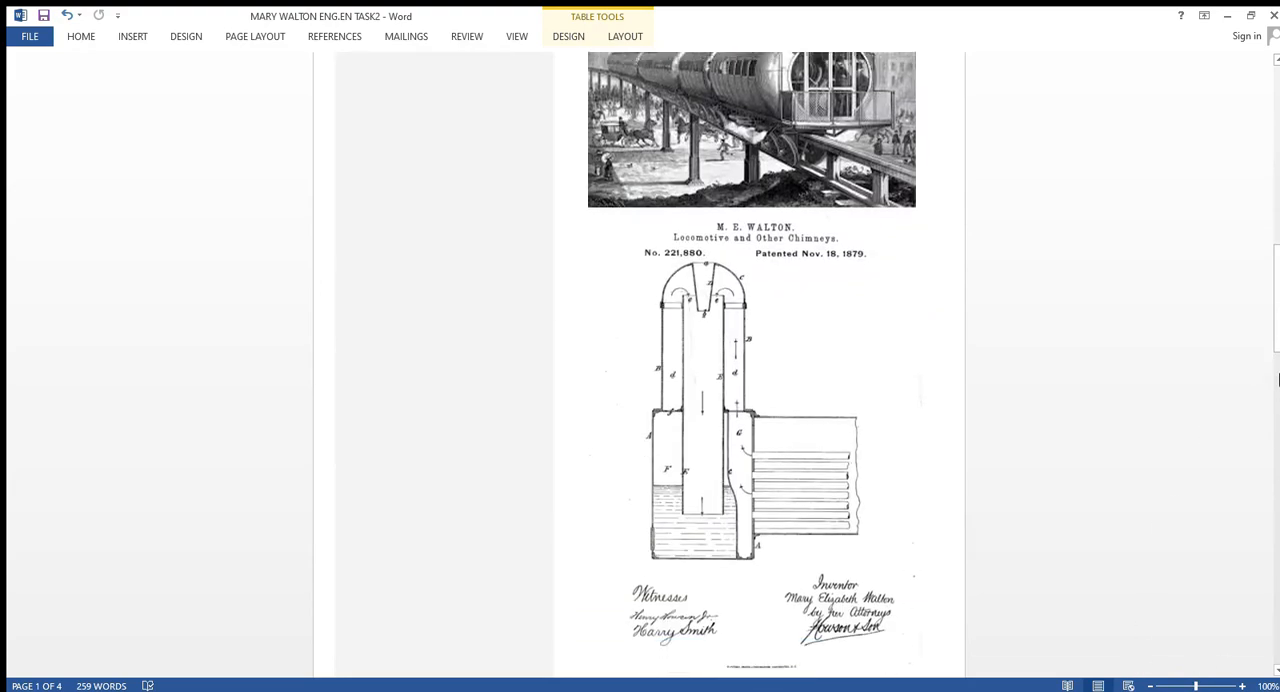
{"action": "scroll", "scroll_direction": "up", "scroll_amount": 3}
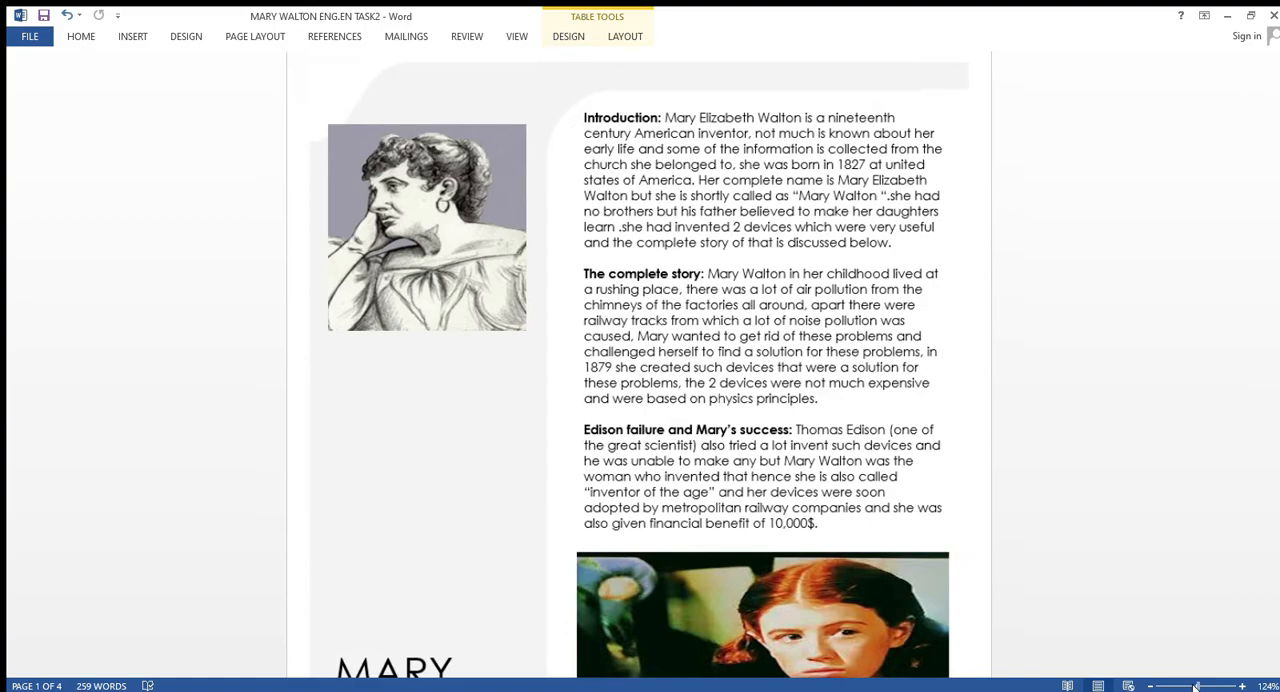
{"action": "left_click", "coordinate": [1241, 685]}
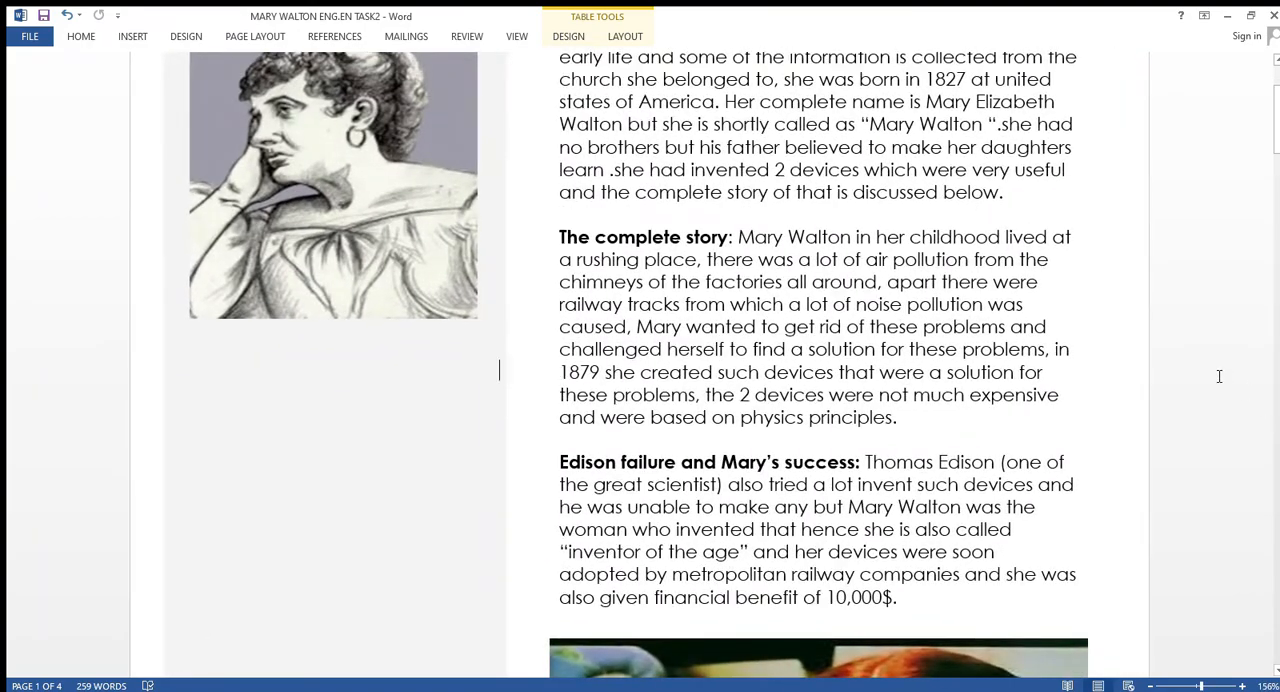
{"action": "scroll", "scroll_direction": "up", "scroll_amount": 3}
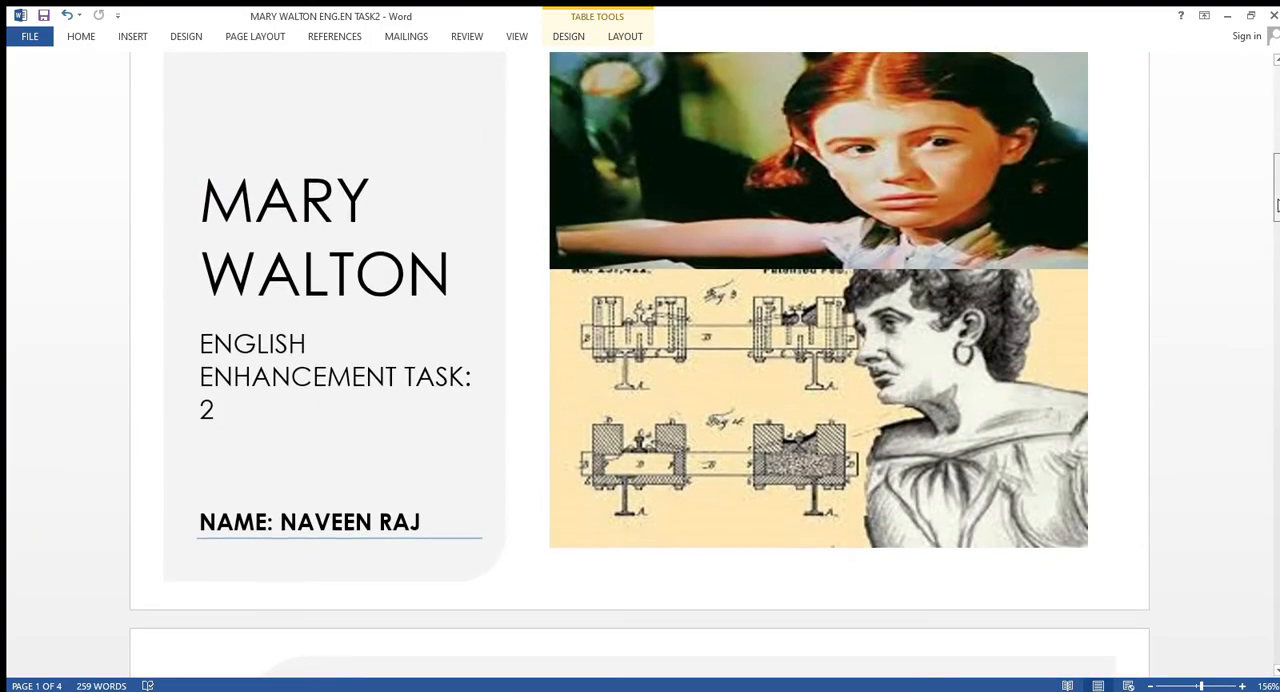
{"action": "scroll", "scroll_direction": "down", "scroll_amount": 3}
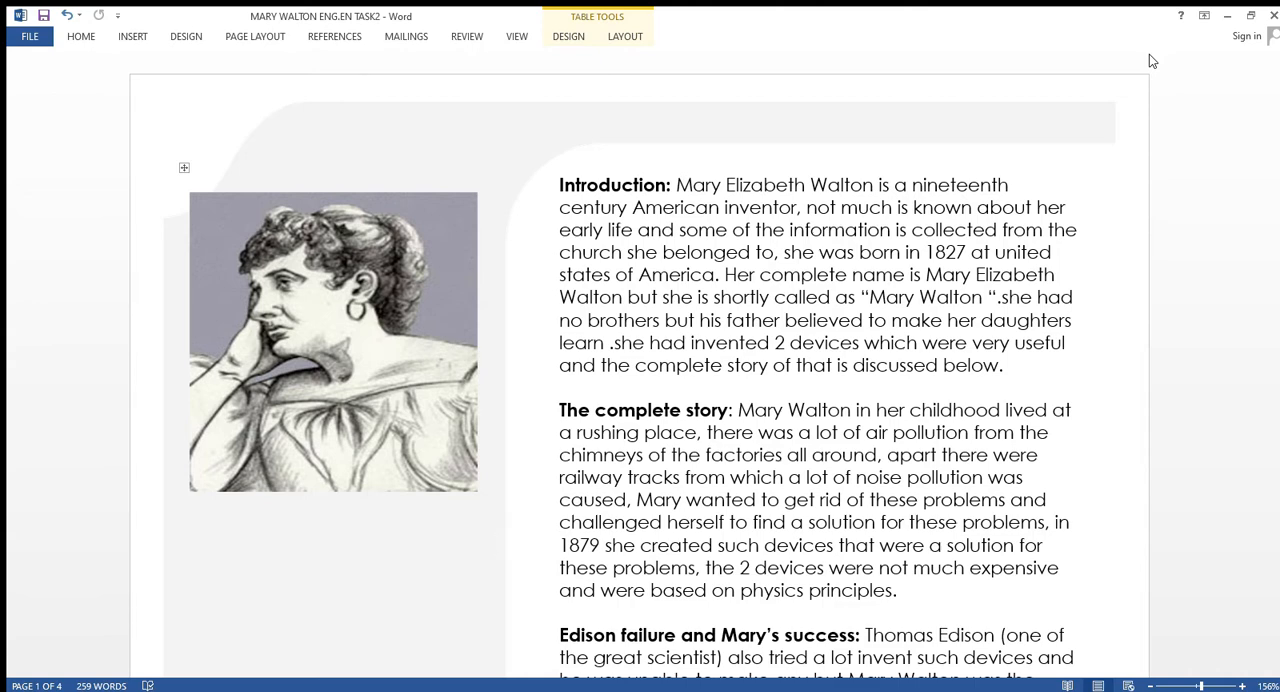
{"action": "left_click", "coordinate": [499, 543]}
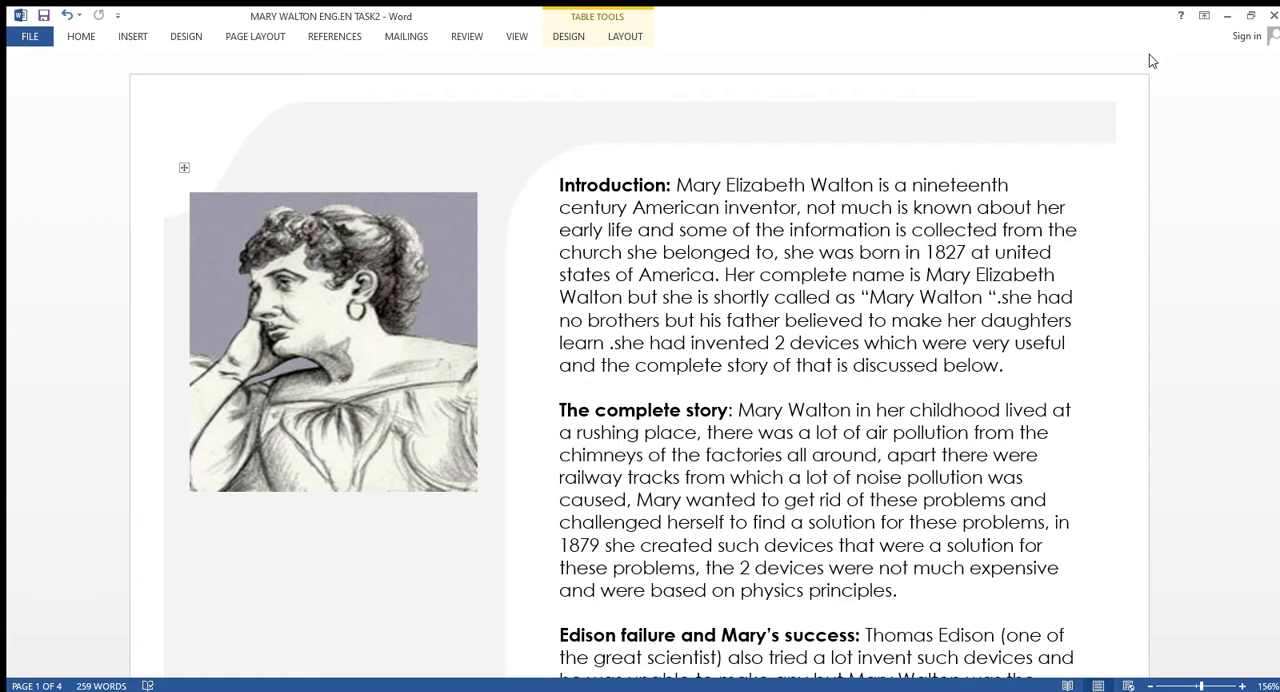
{"action": "left_click", "coordinate": [500, 543]}
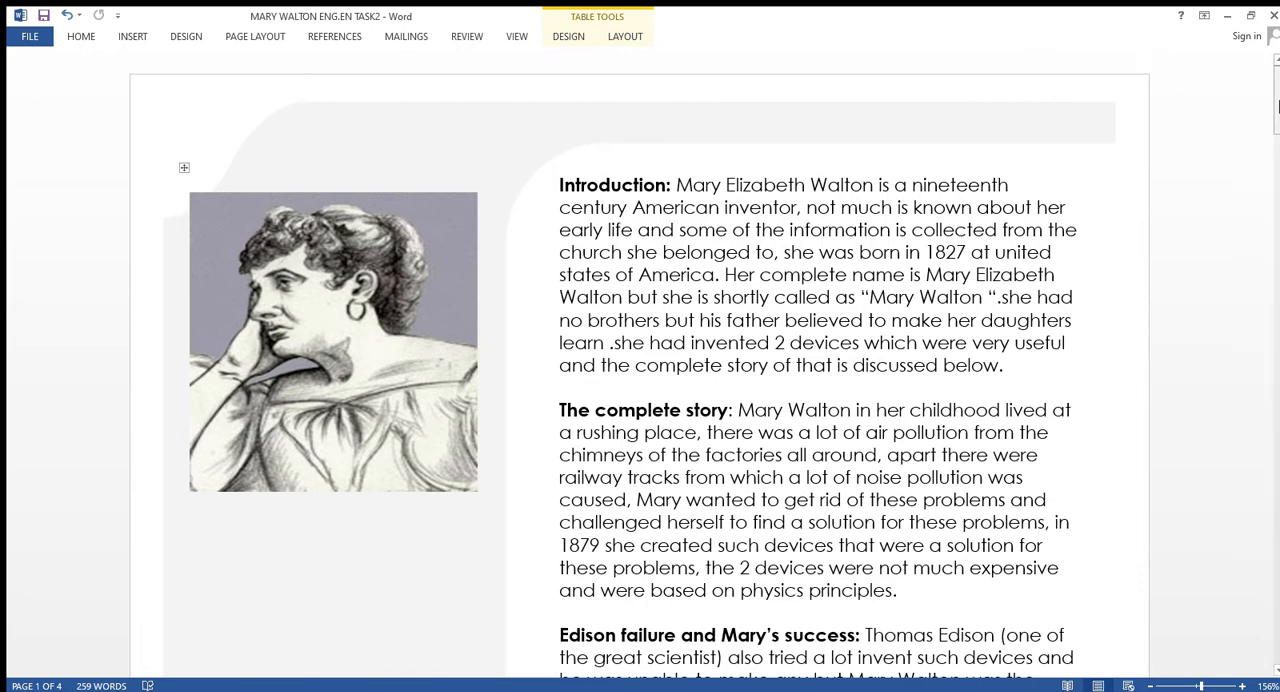
{"action": "scroll", "scroll_direction": "down", "scroll_amount": 3}
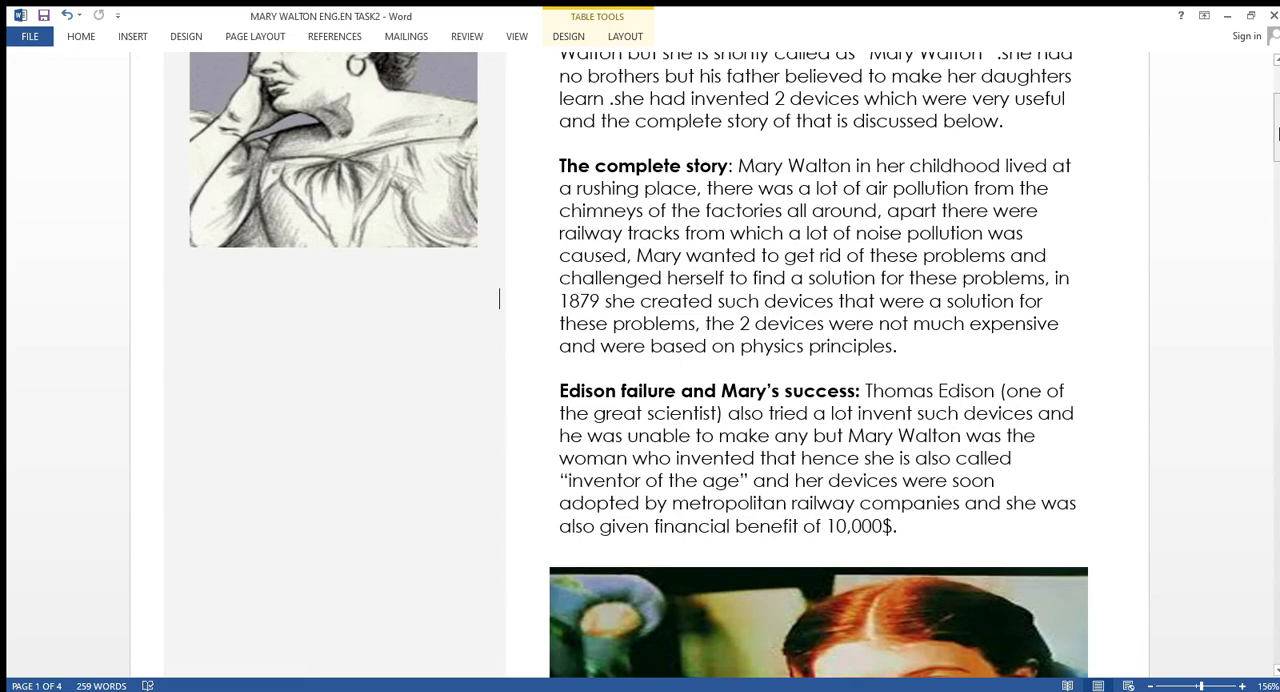
Scroll page 1 past The complete story to the Edison paragraph and MARY WALTON title collage.
{"action": "scroll", "scroll_direction": "down", "scroll_amount": 3}
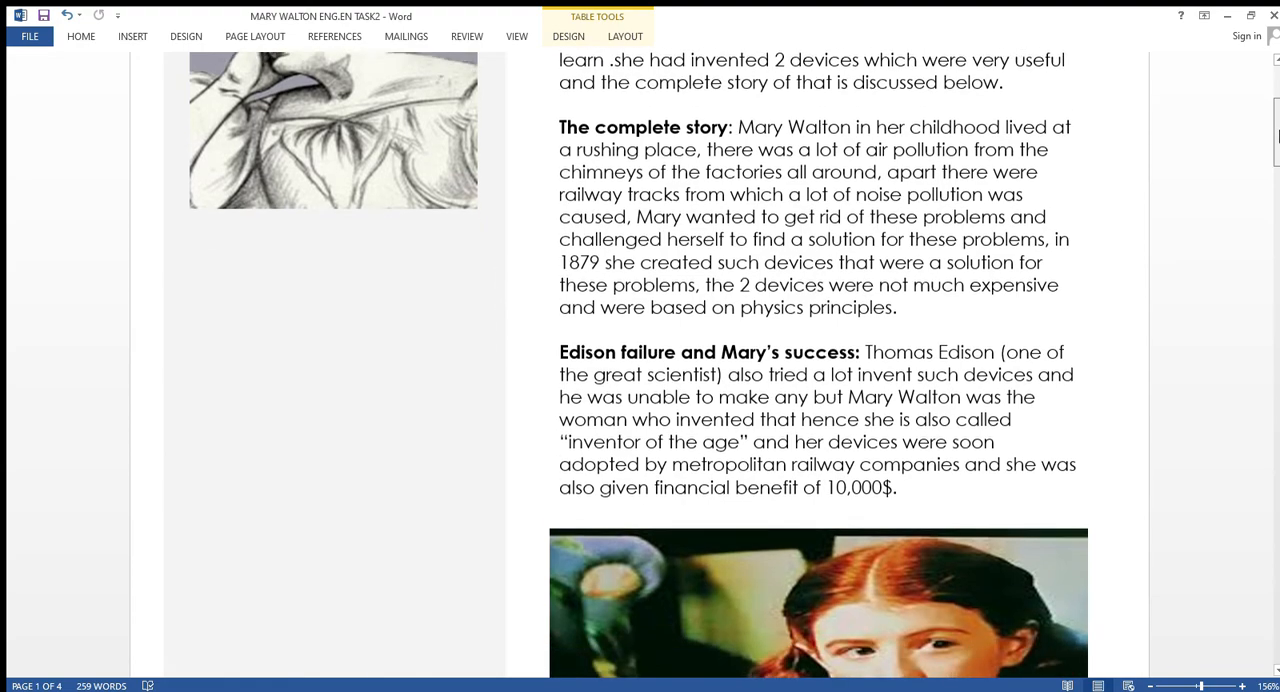
{"action": "scroll", "scroll_direction": "down", "scroll_amount": 3}
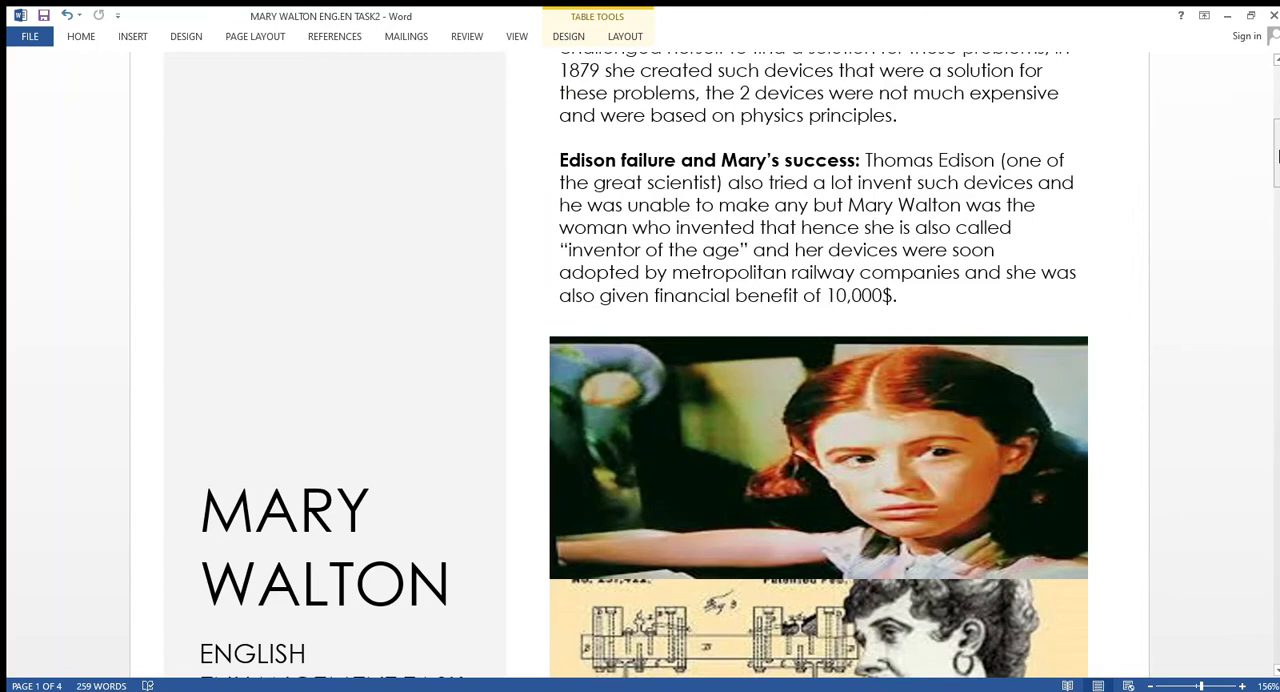
{"action": "left_click", "coordinate": [499, 67]}
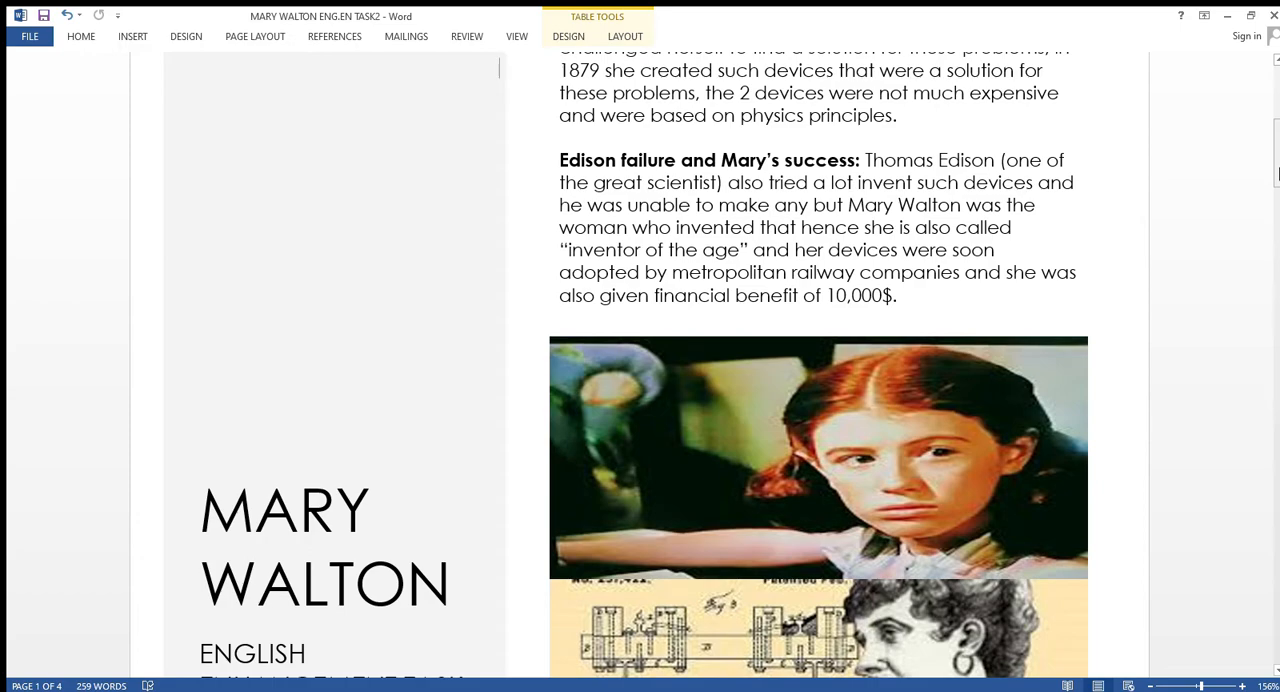
{"action": "scroll", "scroll_direction": "down", "scroll_amount": 3}
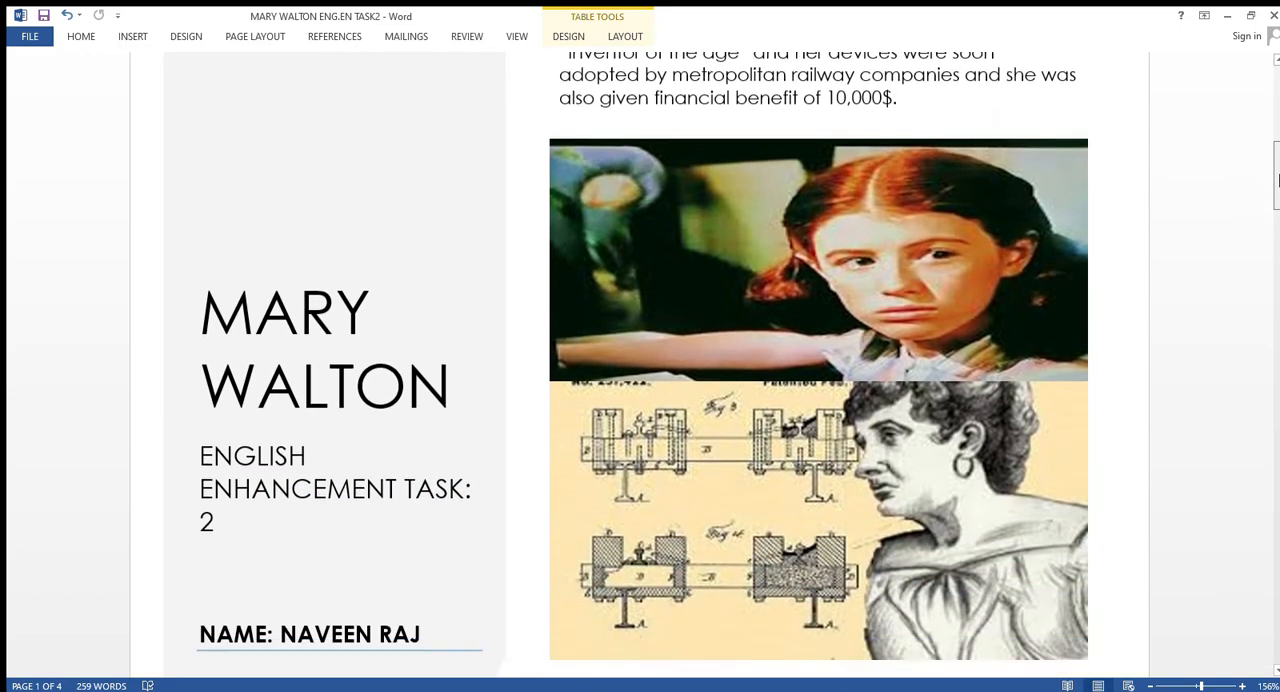
Scroll to page 2's elevated-train illustration and M. E. Walton's 1879 chimney patent drawing.
{"action": "scroll", "scroll_direction": "down", "scroll_amount": 3}
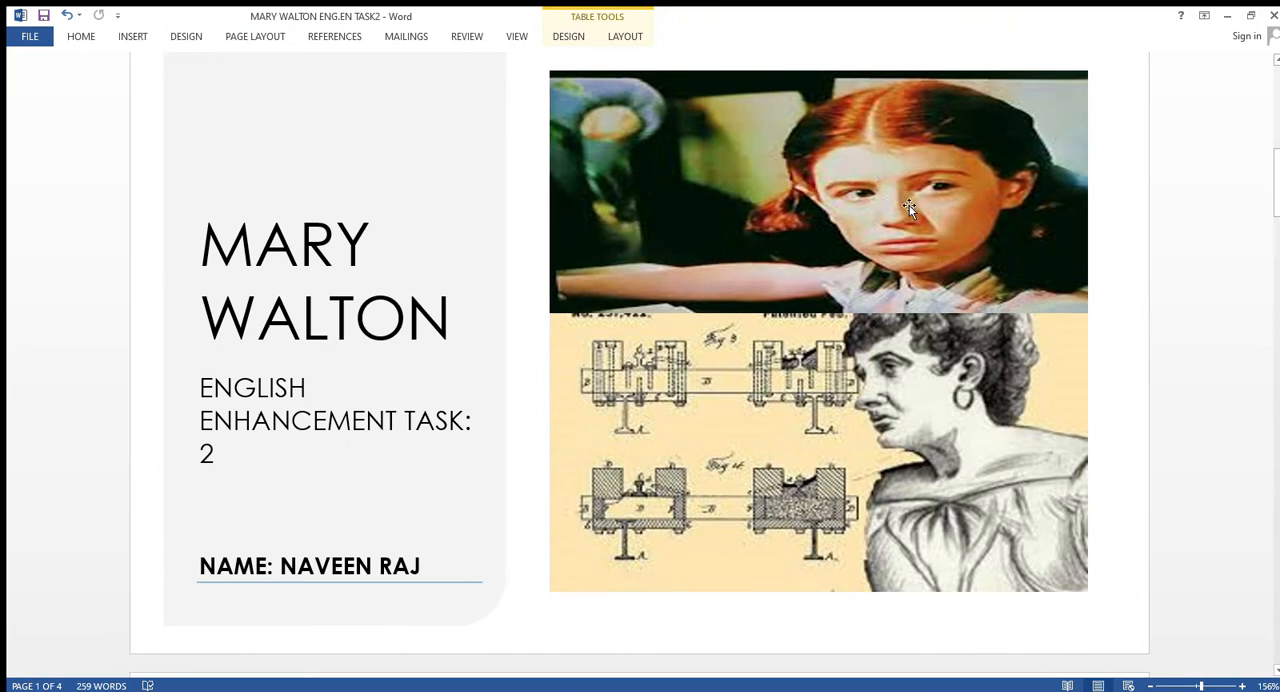
{"action": "scroll", "scroll_direction": "down", "scroll_amount": 3}
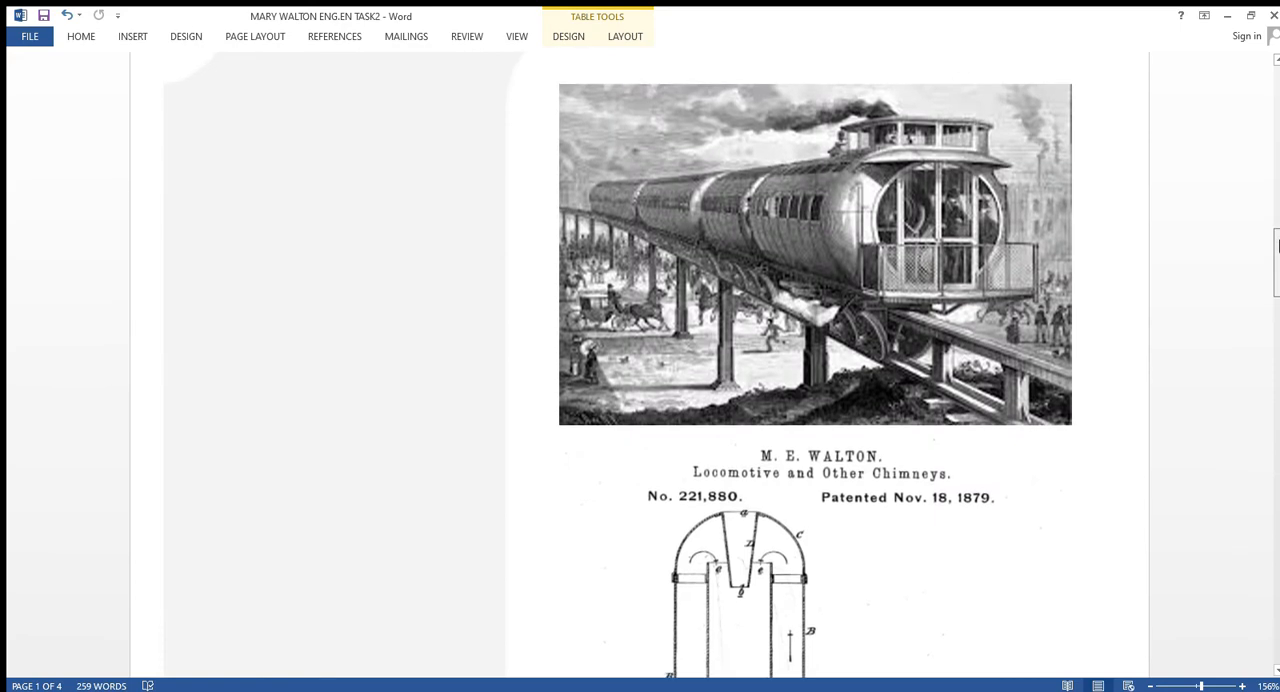
{"action": "scroll", "scroll_direction": "down", "scroll_amount": 3}
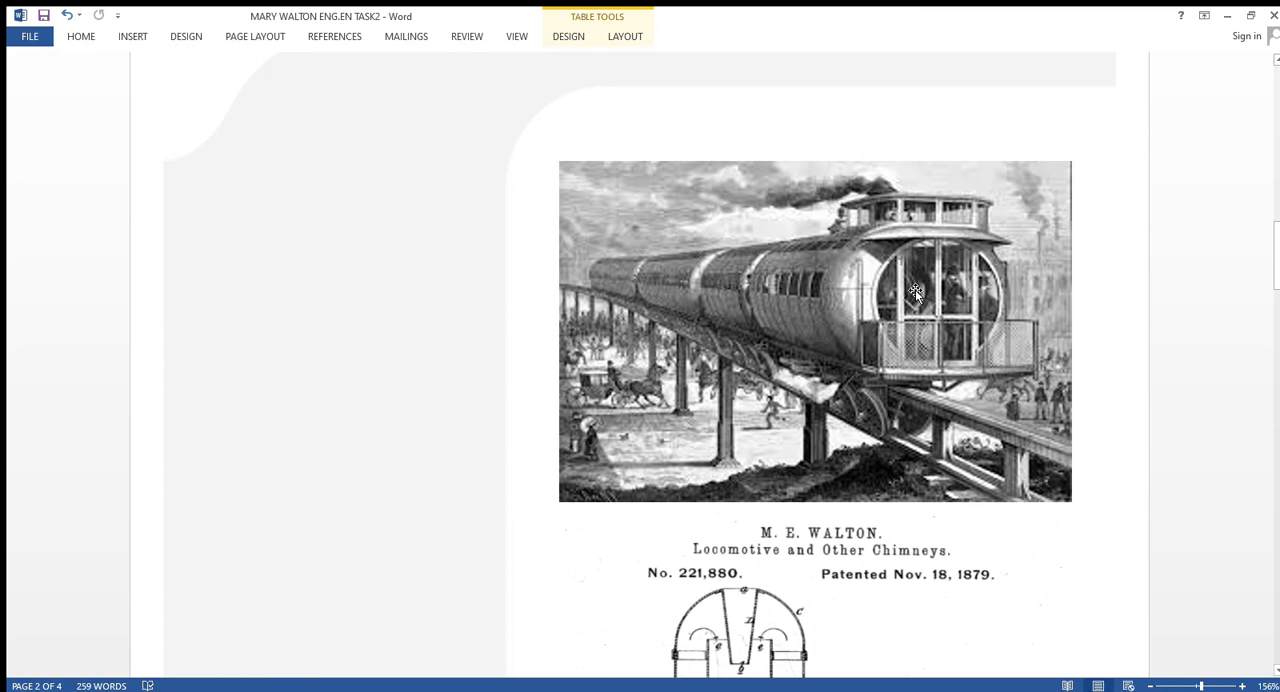
{"action": "mouse_move", "coordinate": [910, 293]}
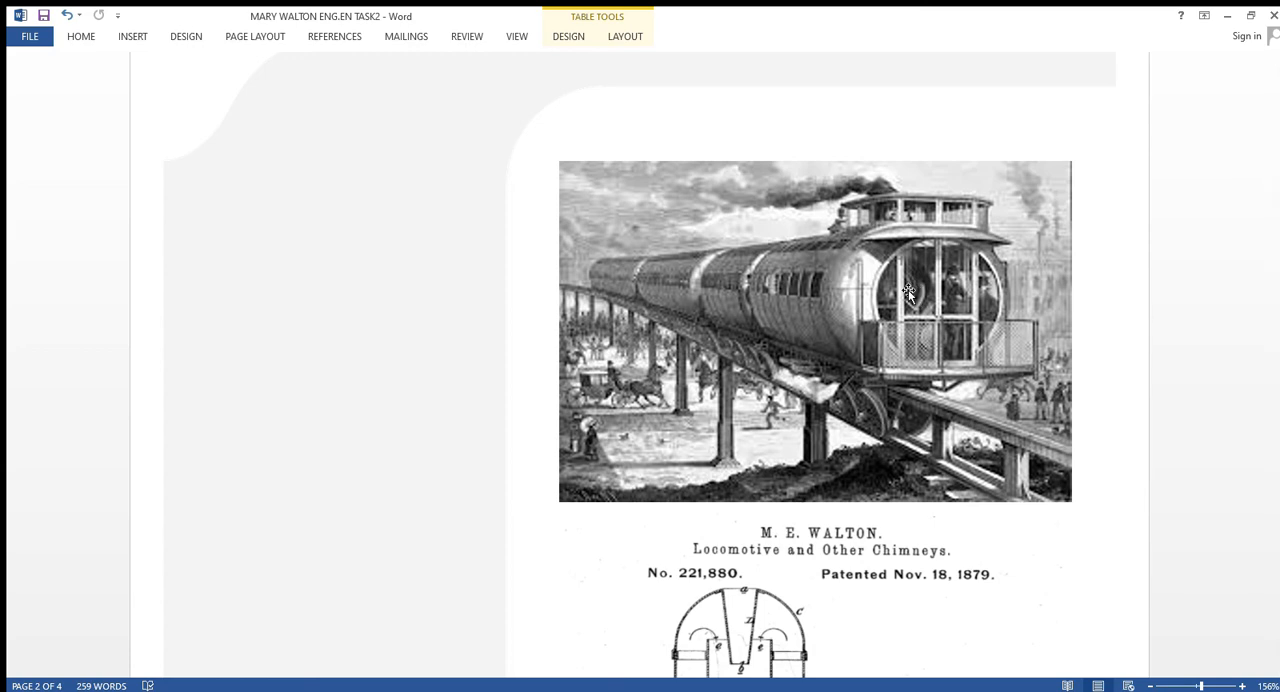
{"action": "scroll", "scroll_direction": "down", "scroll_amount": 3}
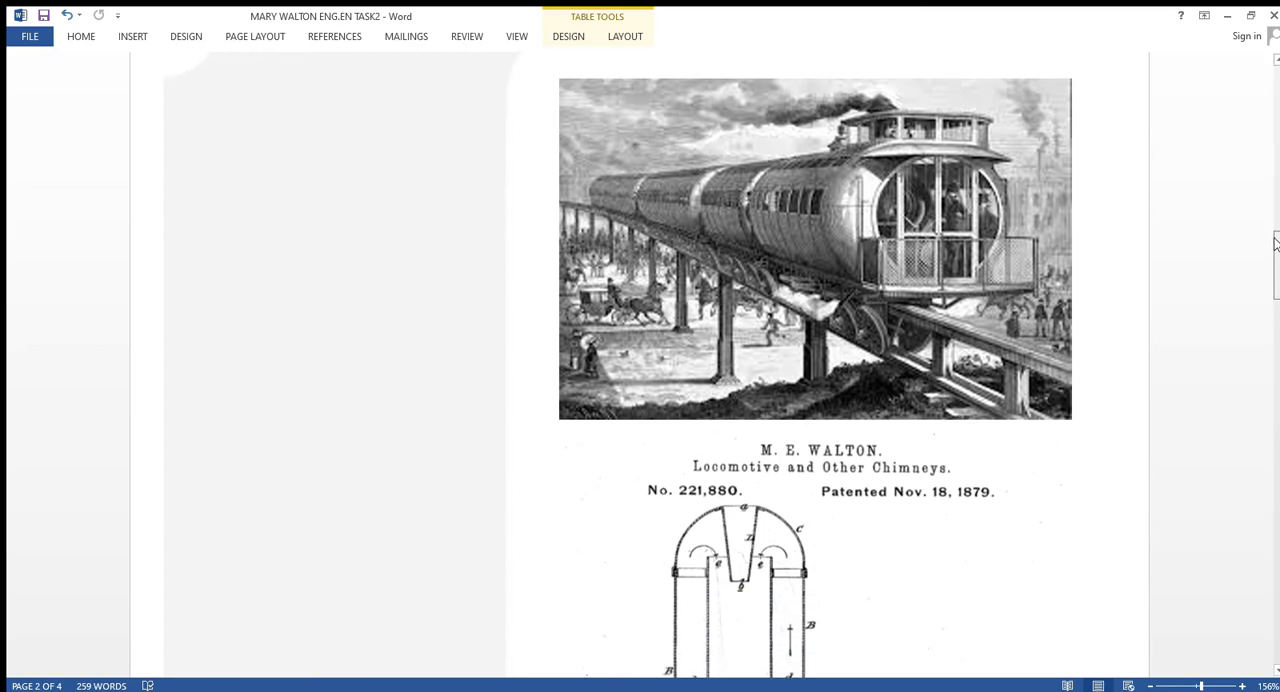
{"action": "scroll", "scroll_direction": "down", "scroll_amount": 3}
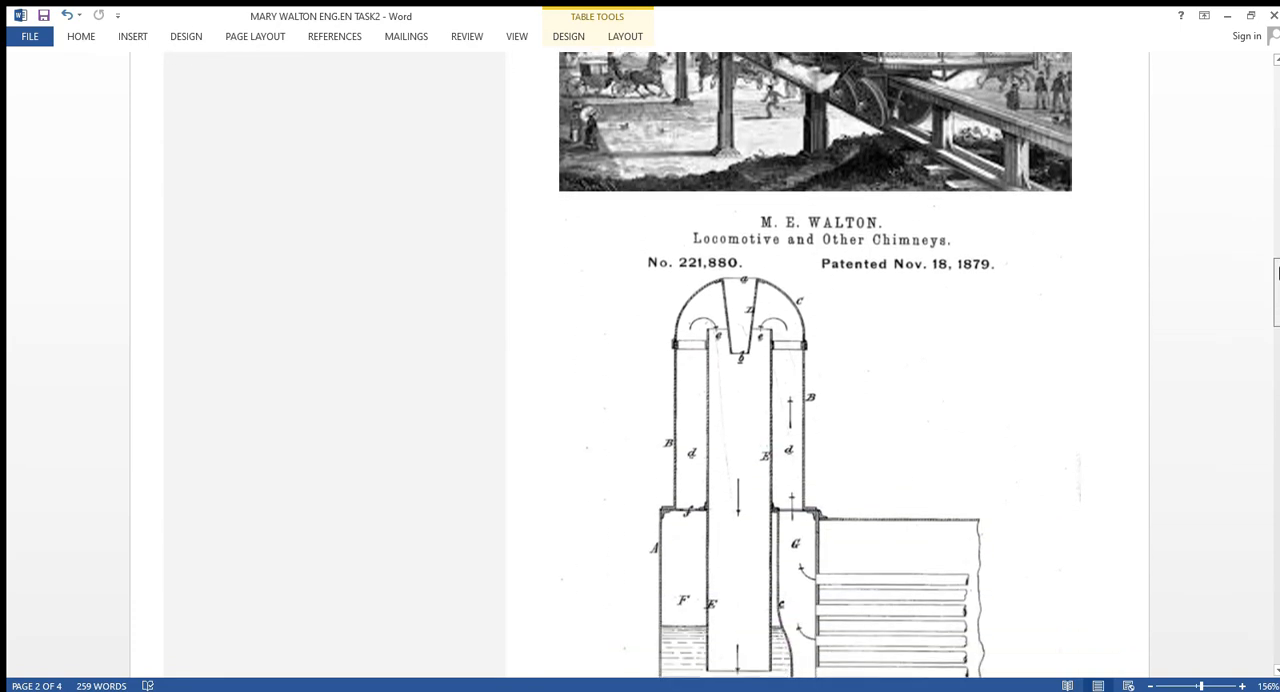
{"action": "scroll", "scroll_direction": "down", "scroll_amount": 3}
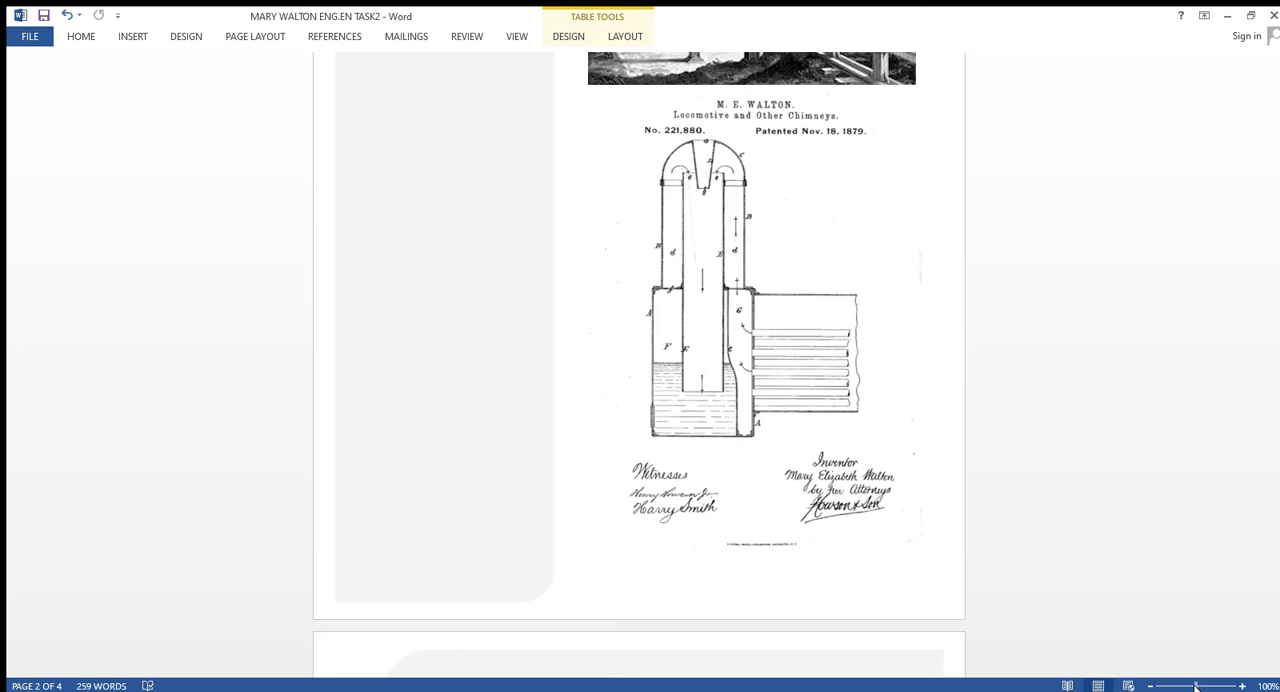
{"action": "mouse_move", "coordinate": [777, 457]}
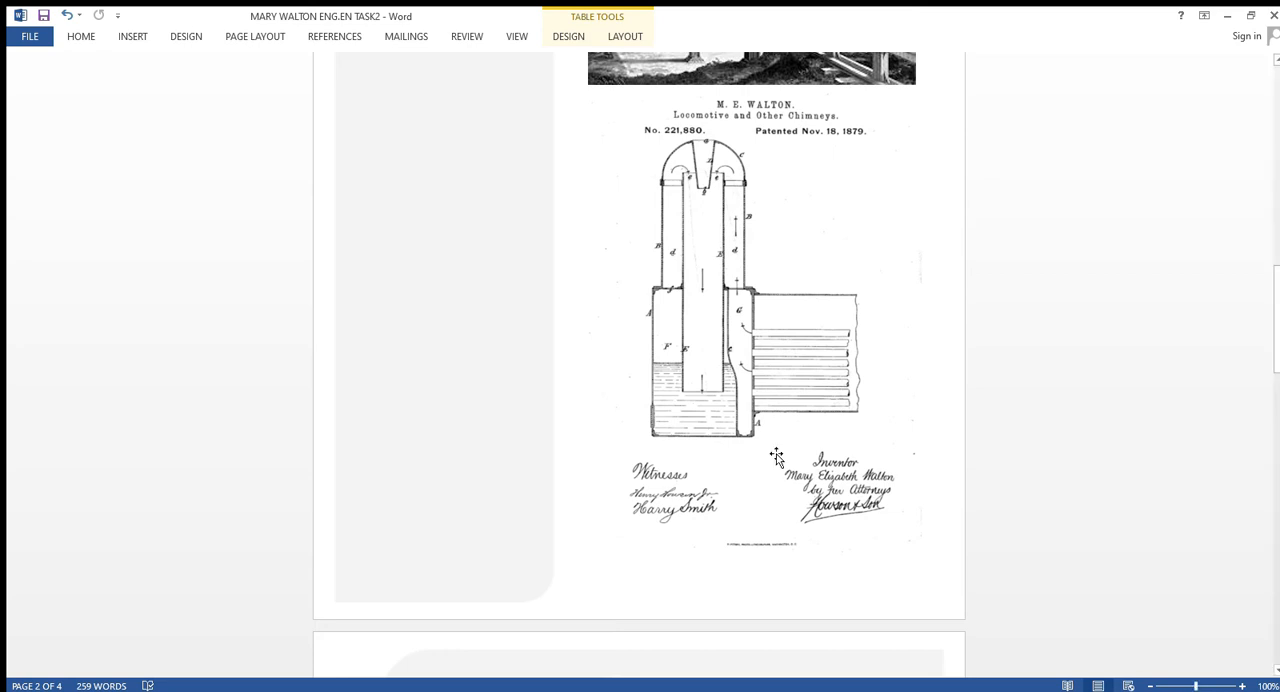
Browse the 1881 Elevated Railway patent sheet, then view page 1's title collage at 172%.
{"action": "scroll", "scroll_direction": "down", "scroll_amount": 3}
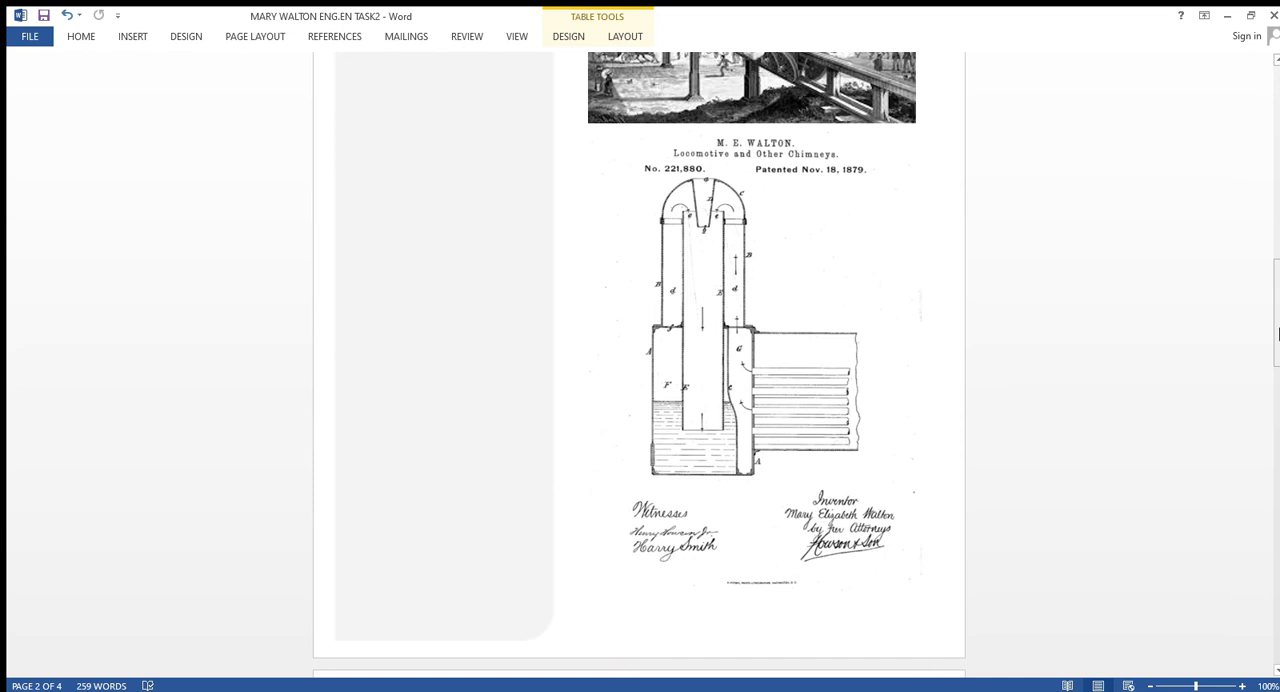
{"action": "scroll", "scroll_direction": "down", "scroll_amount": 3}
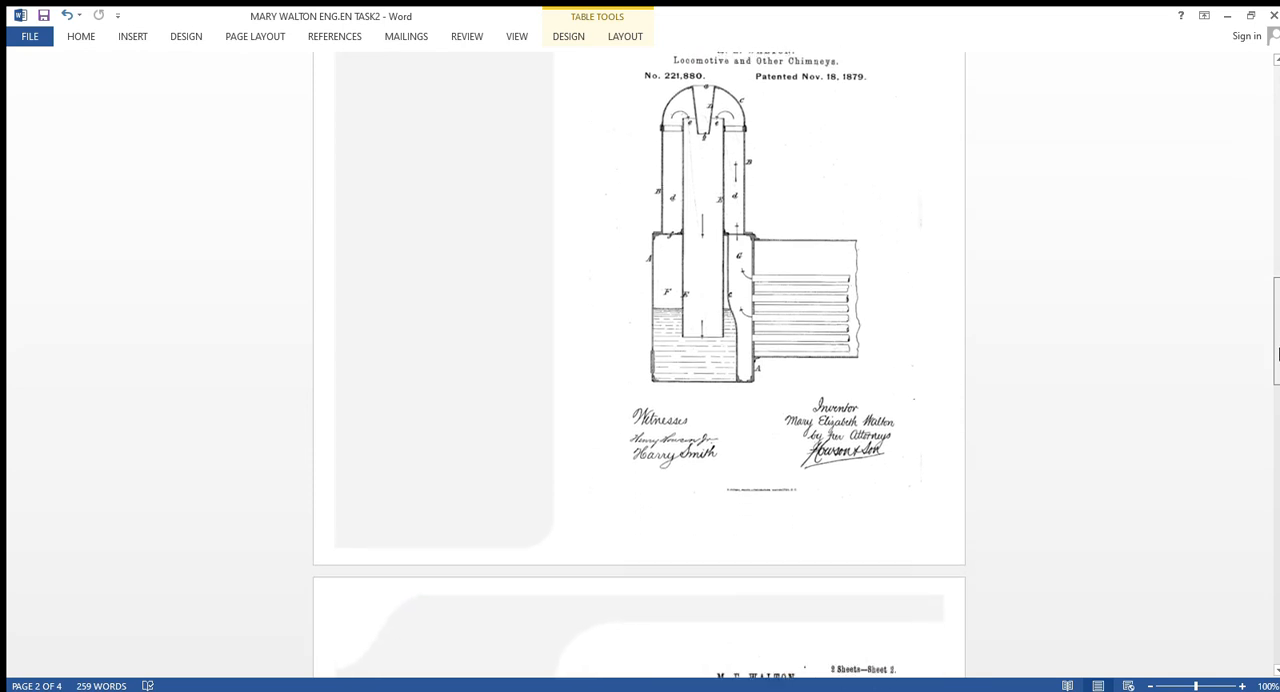
{"action": "scroll", "scroll_direction": "down", "scroll_amount": 3}
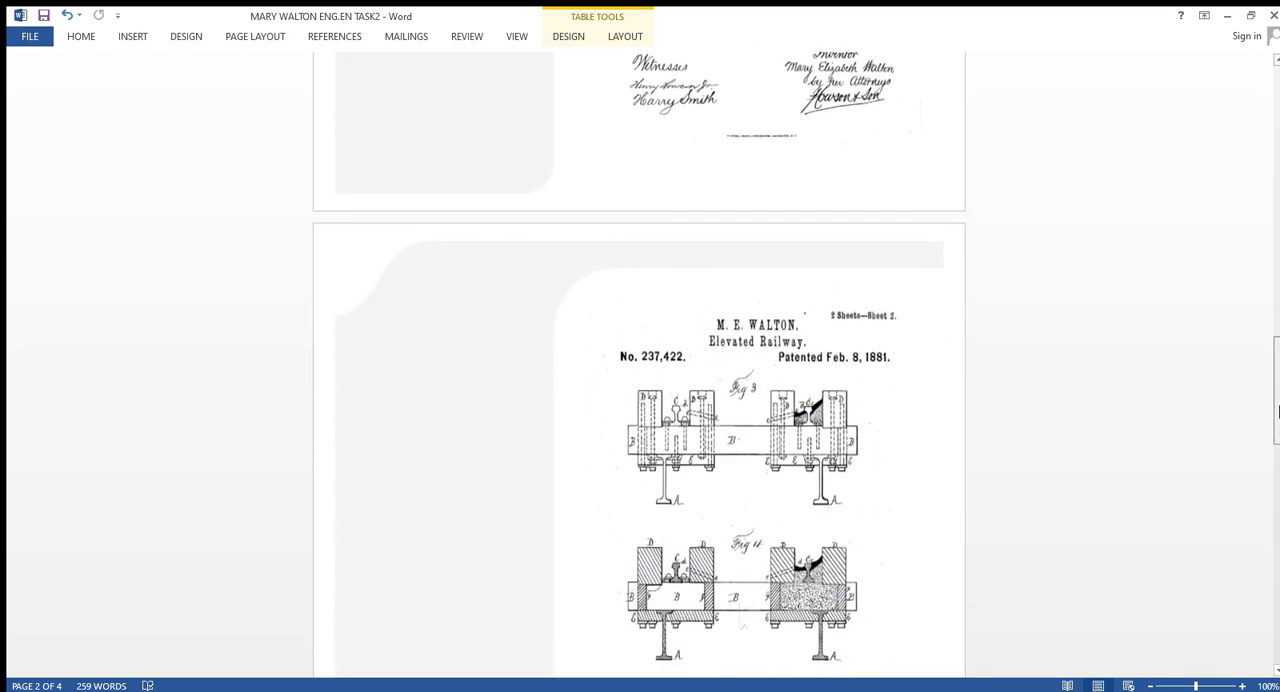
{"action": "scroll", "scroll_direction": "down", "scroll_amount": 3}
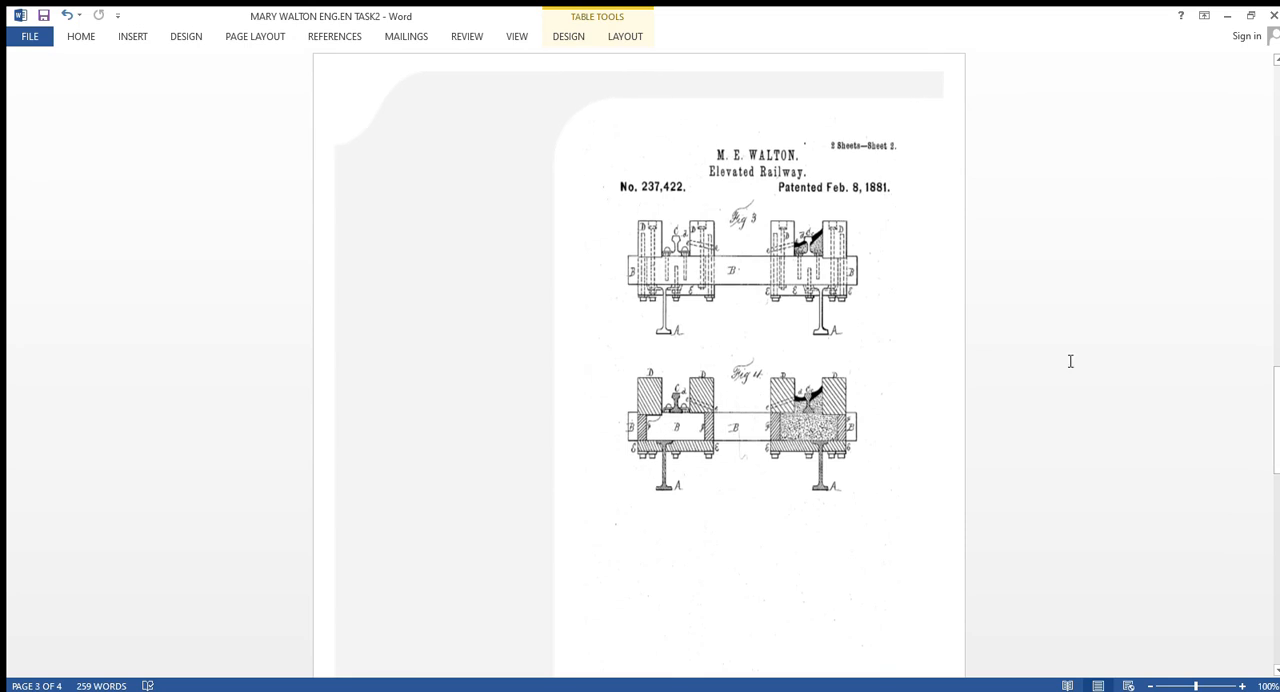
{"action": "mouse_move", "coordinate": [744, 257]}
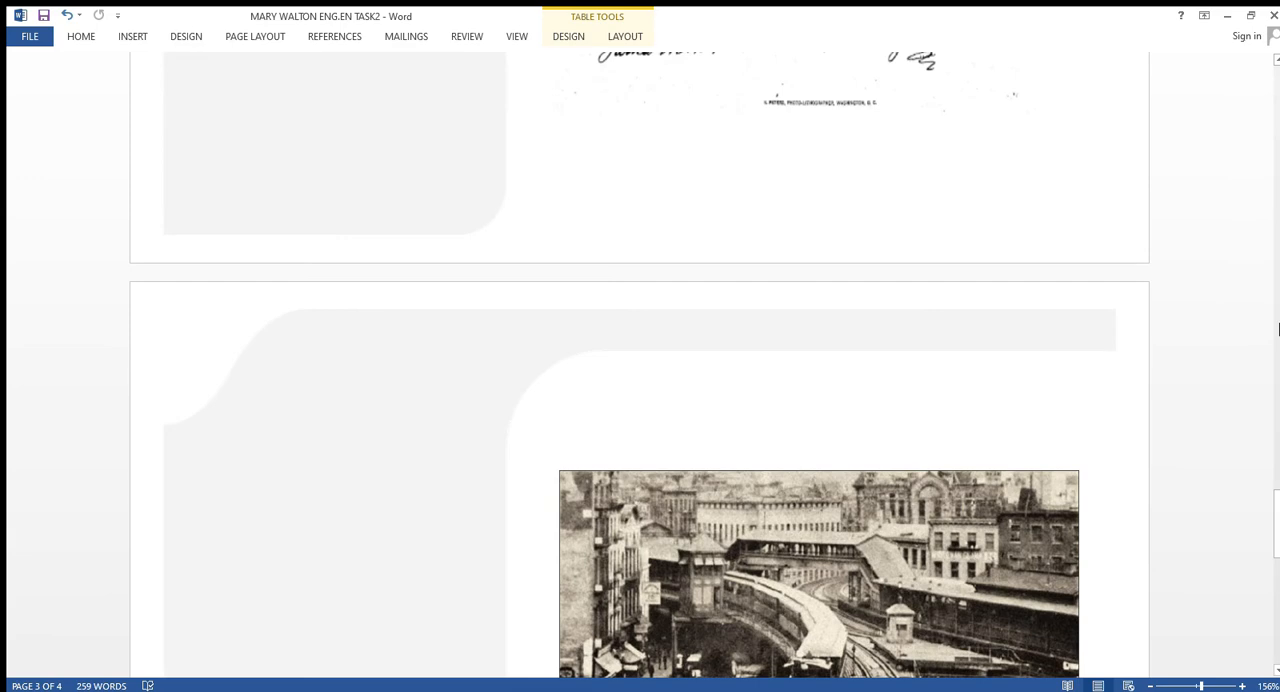
{"action": "mouse_move", "coordinate": [1274, 503]}
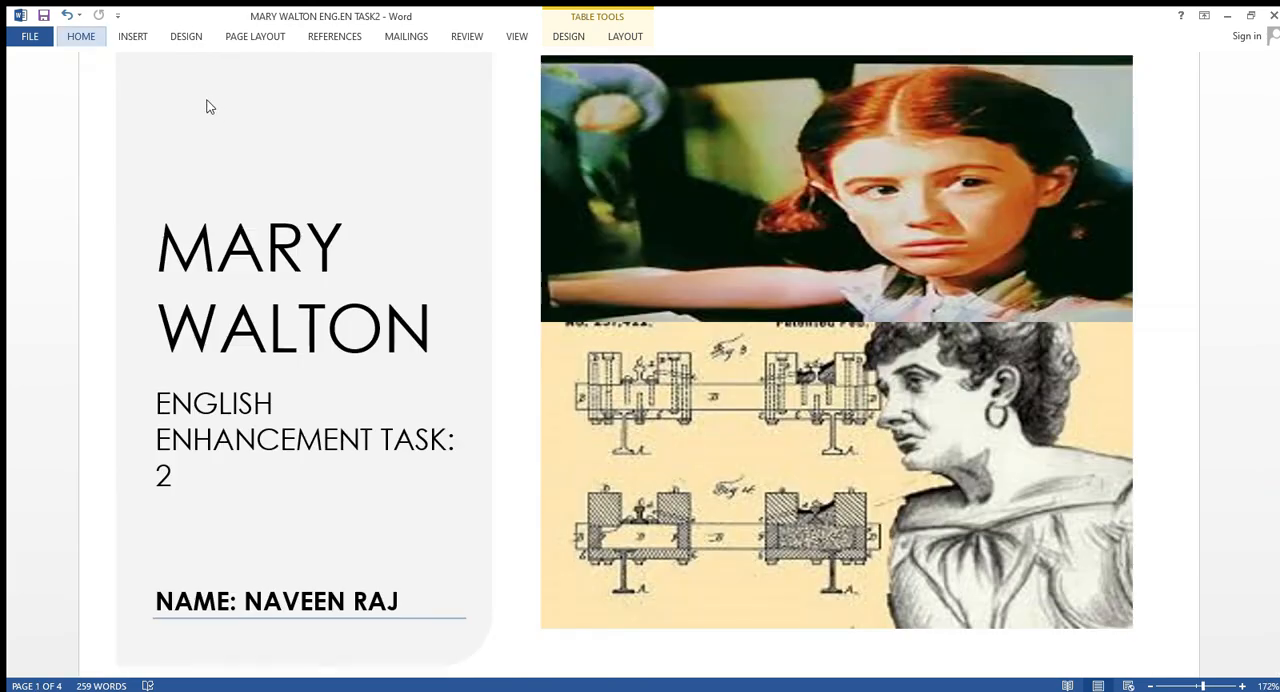
{"action": "mouse_move", "coordinate": [1213, 109]}
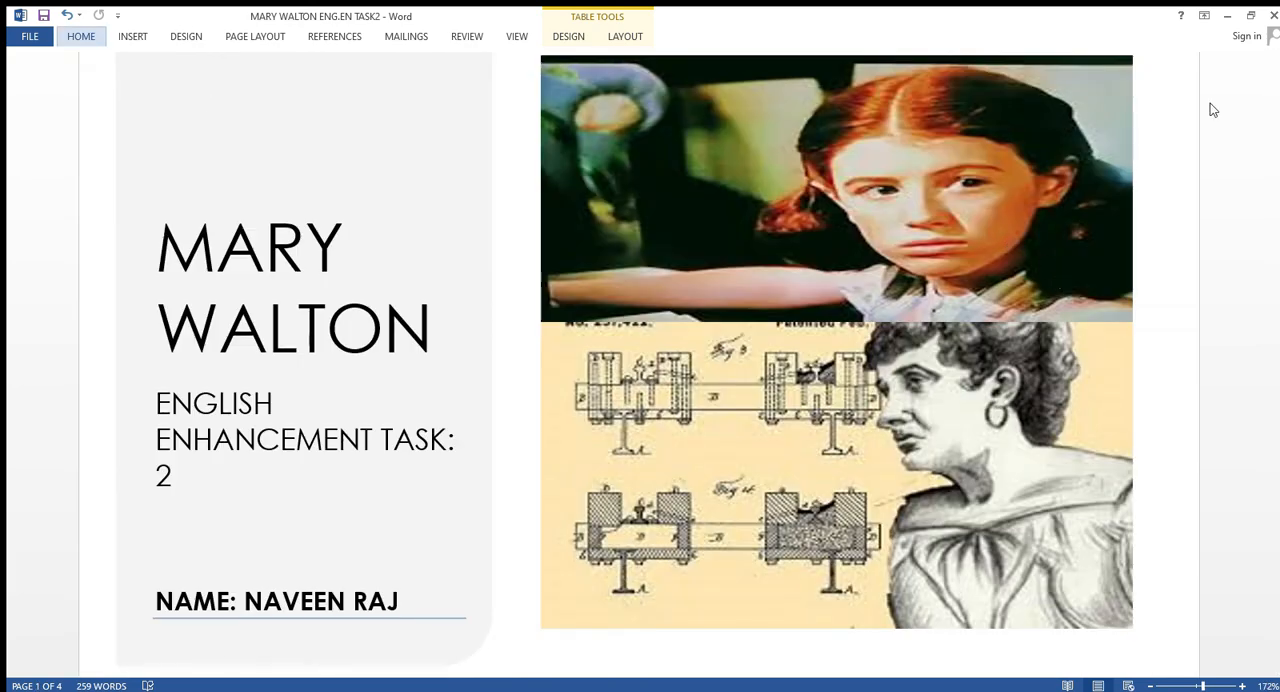
{"action": "mouse_move", "coordinate": [490, 150]}
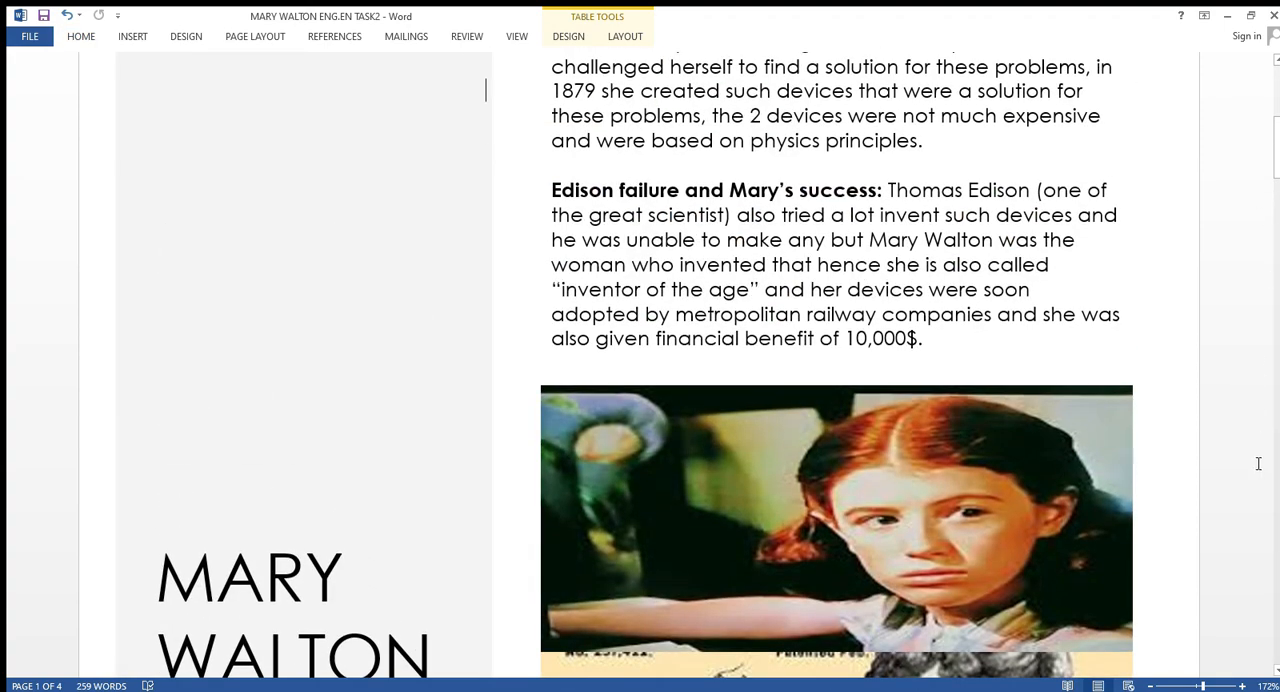
{"action": "mouse_move", "coordinate": [1262, 659]}
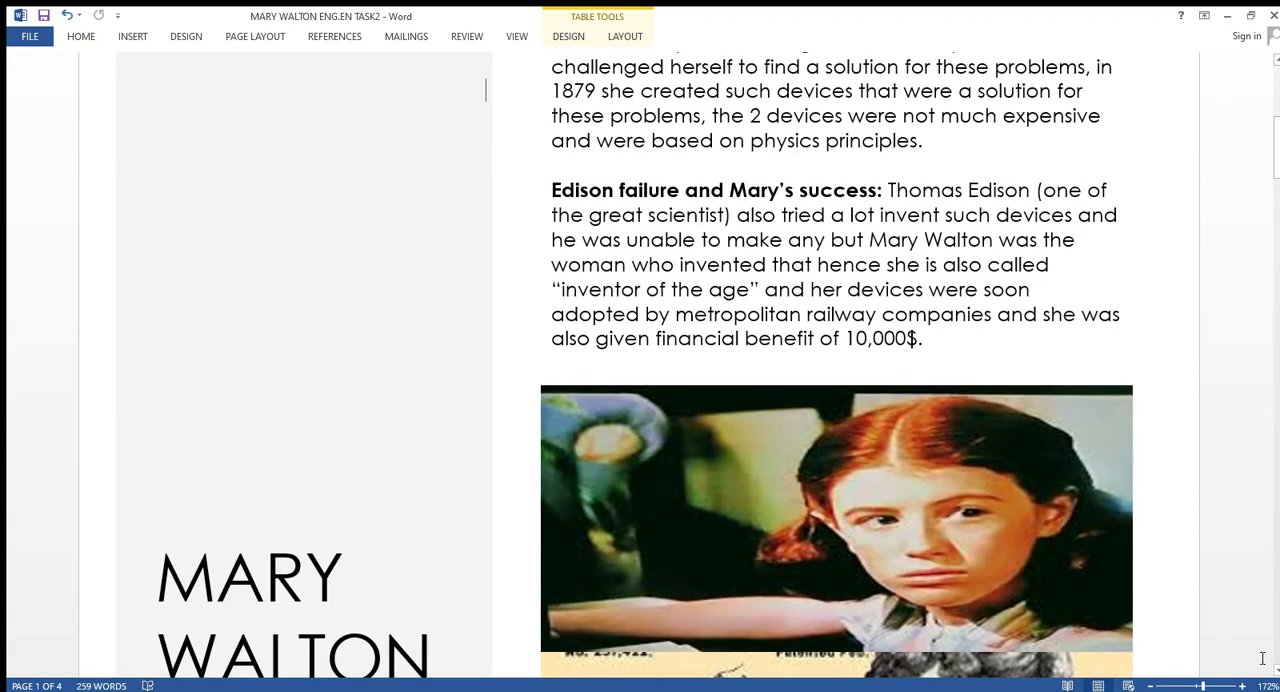
{"action": "scroll", "scroll_direction": "down", "scroll_amount": 3}
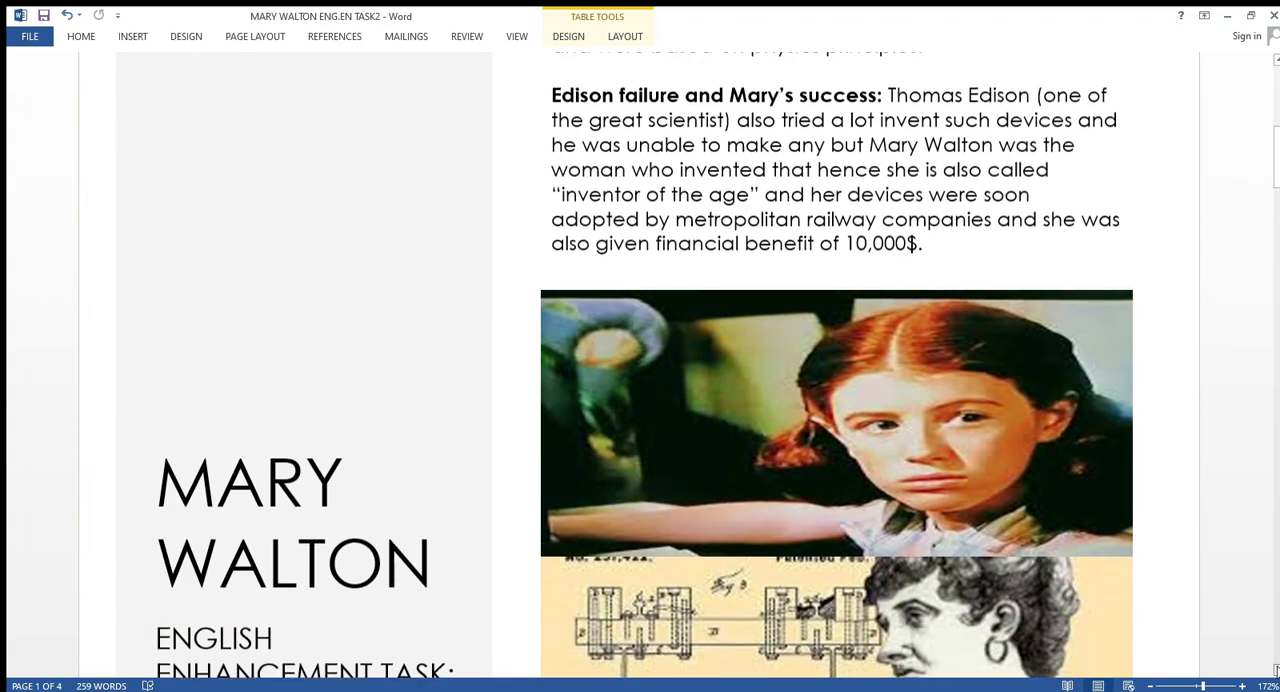
{"action": "scroll", "scroll_direction": "down", "scroll_amount": 3}
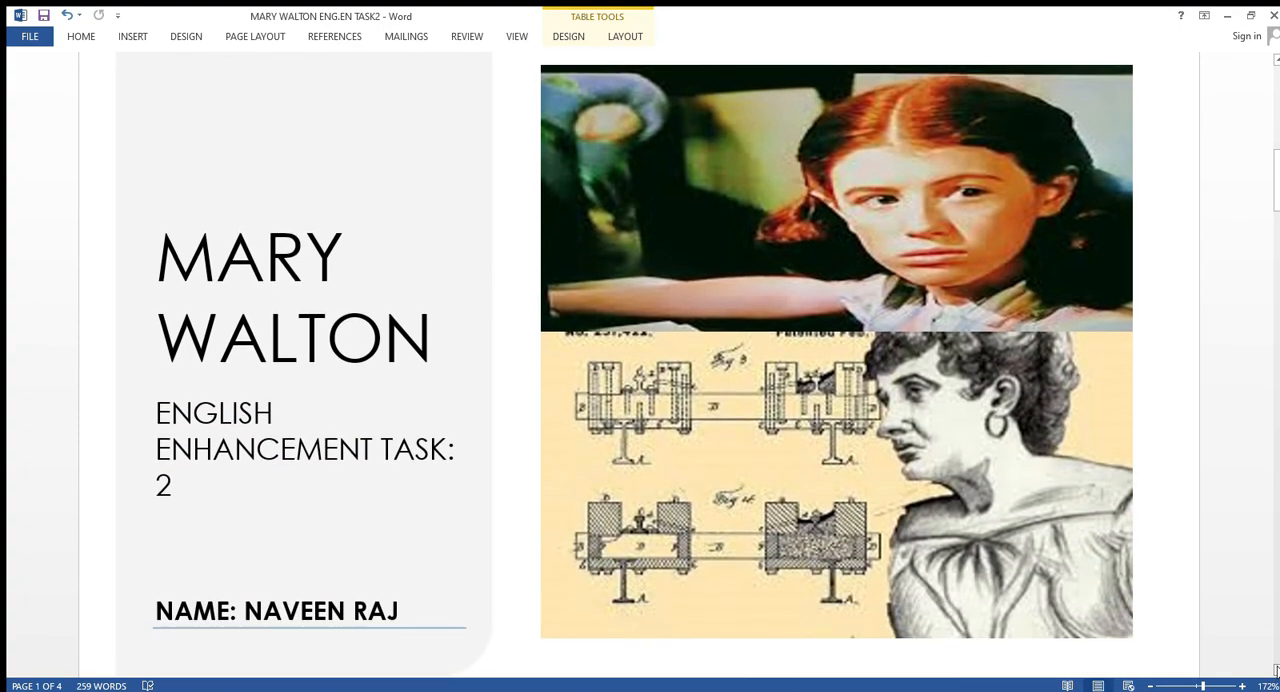